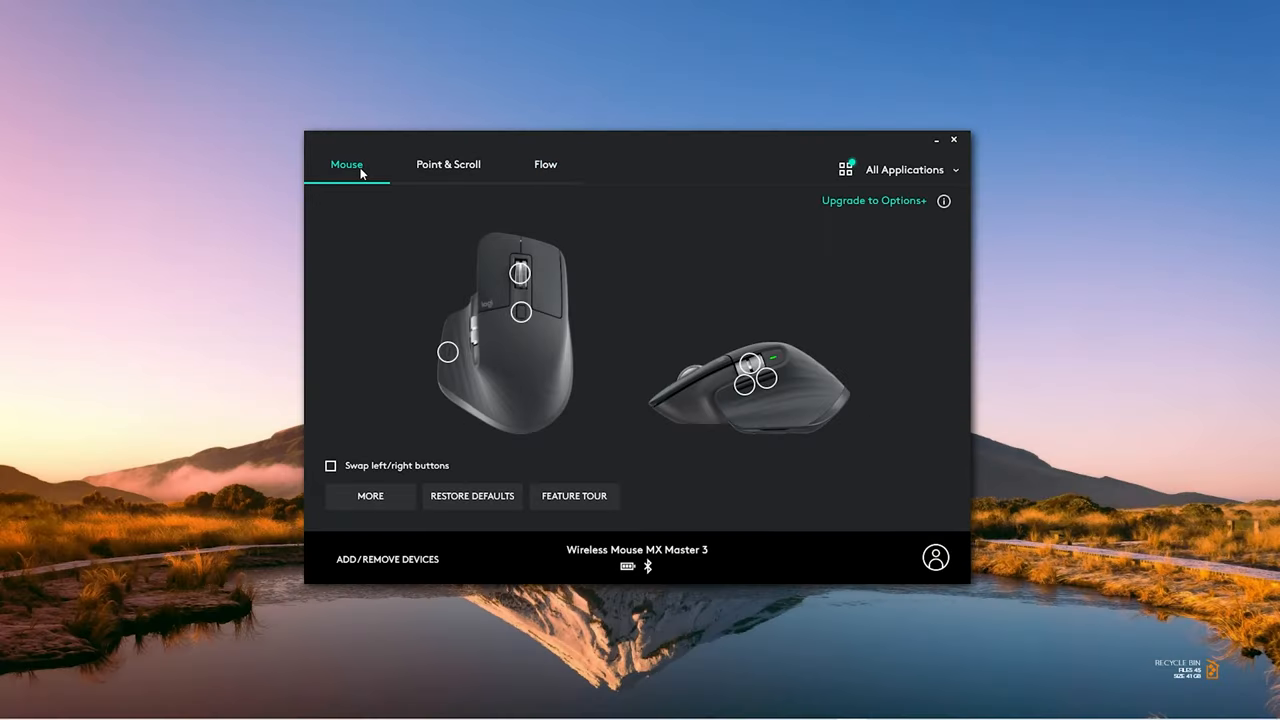
mouse_move(958, 172)
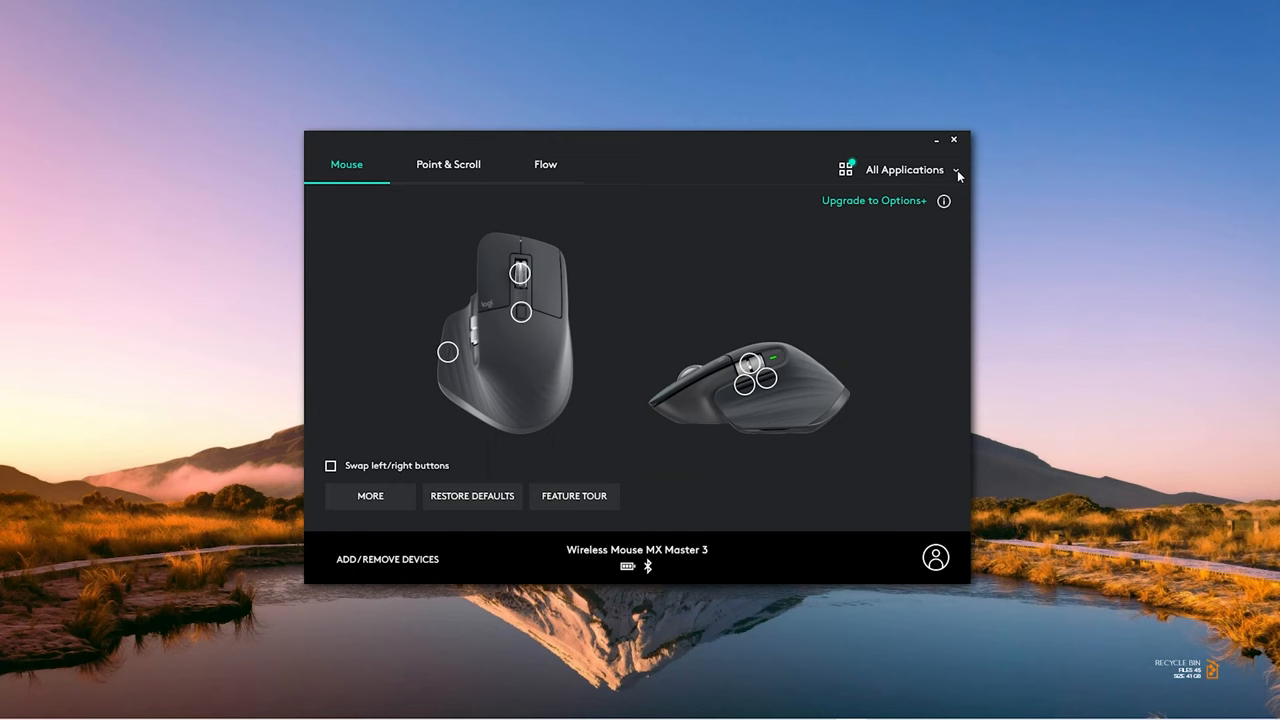